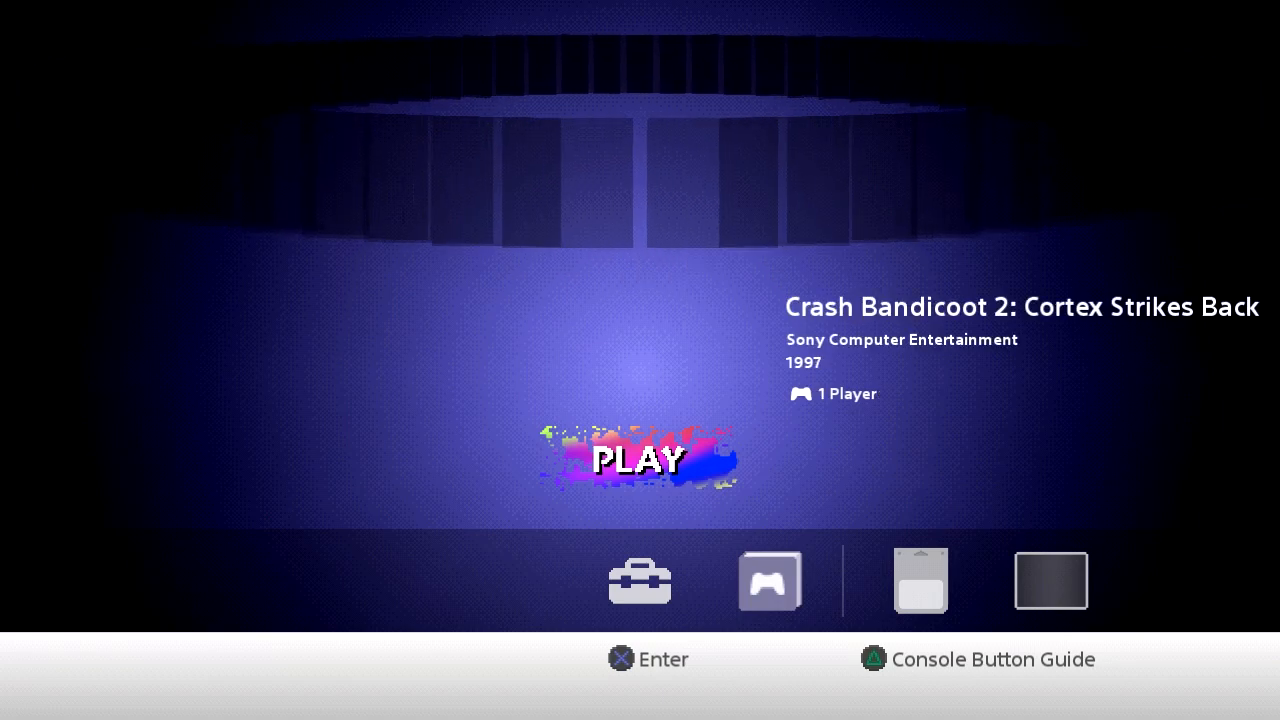
Connect to the PlayStation Classic's saved connection and show its remote root folder listing
scroll(right, 3)
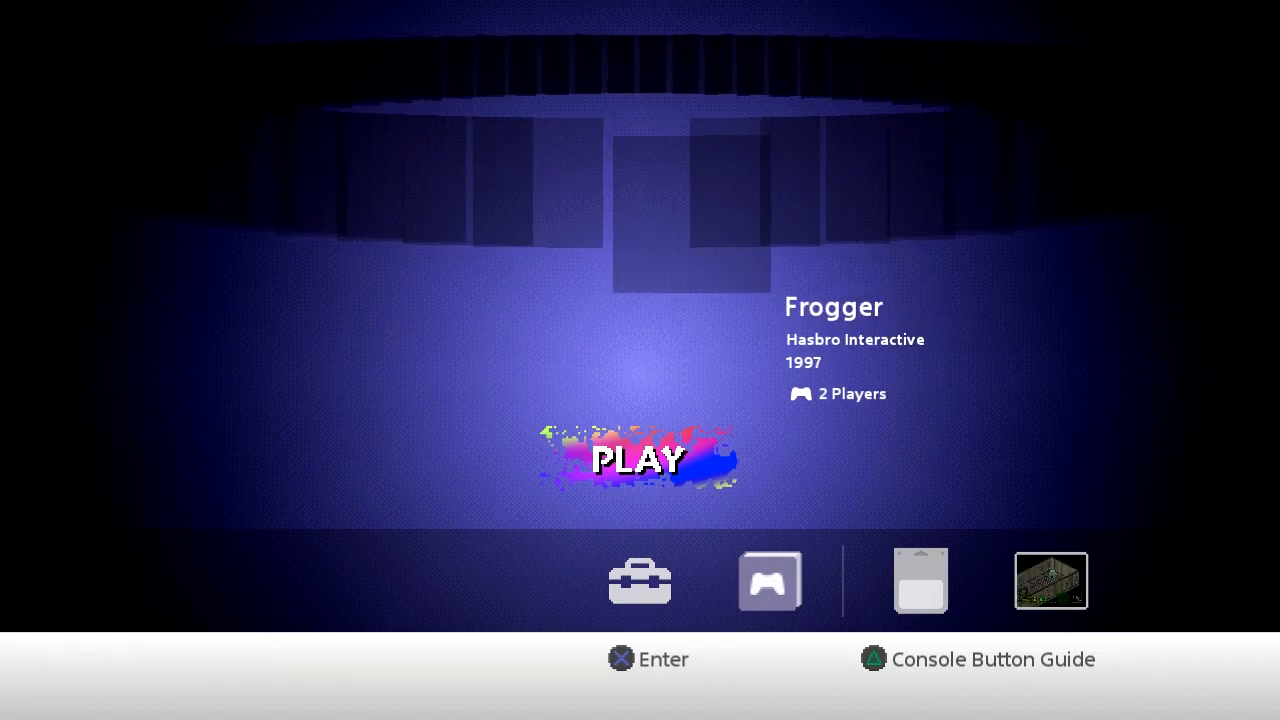
scroll(right, 3)
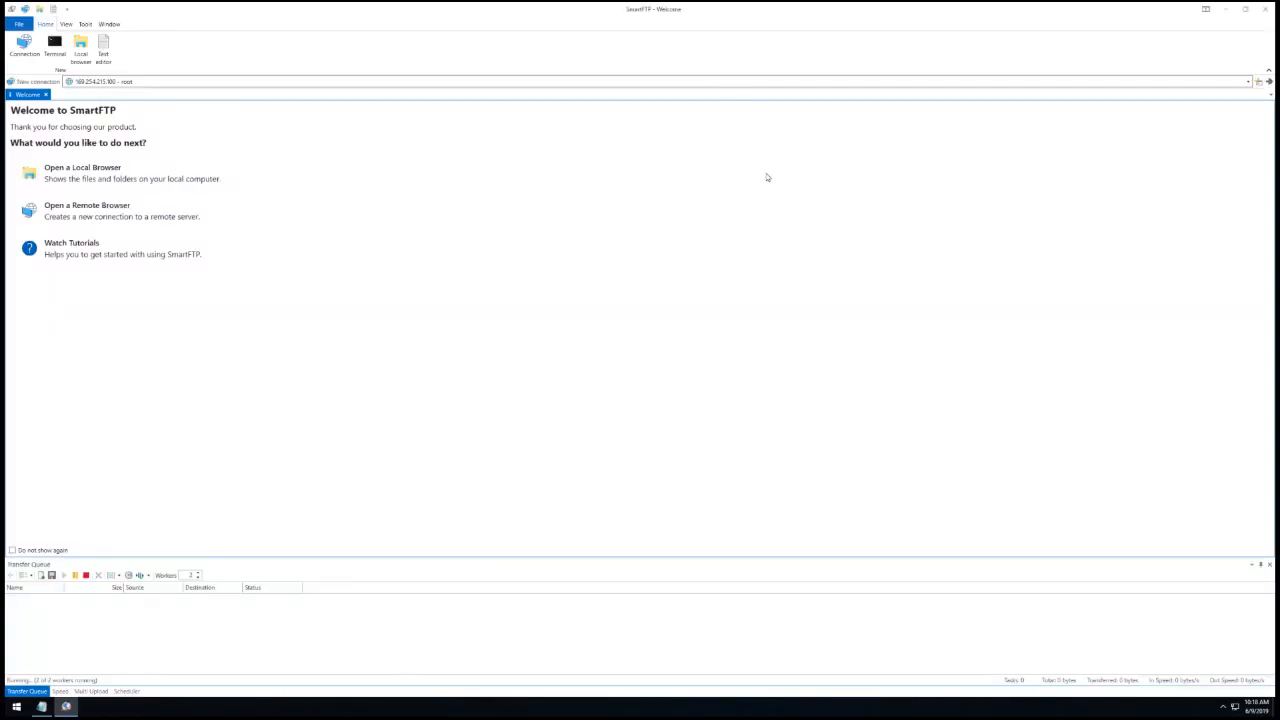
mouse_move(260, 86)
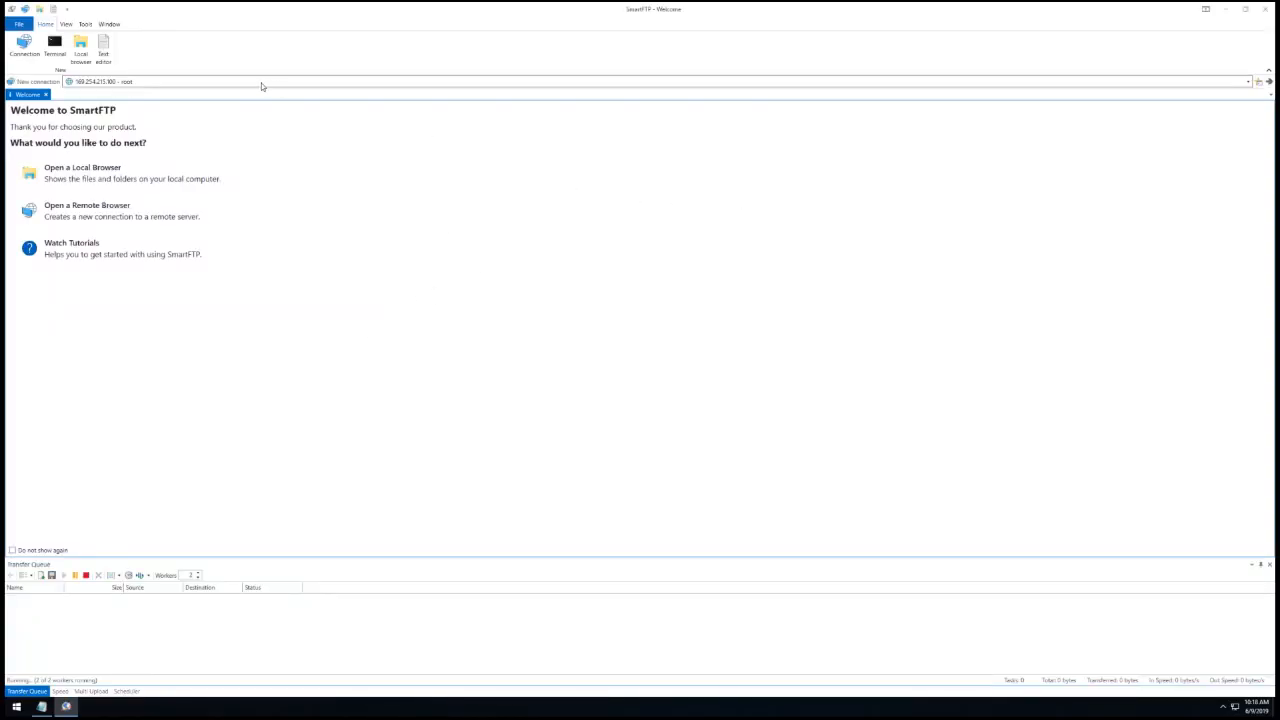
mouse_move(298, 82)
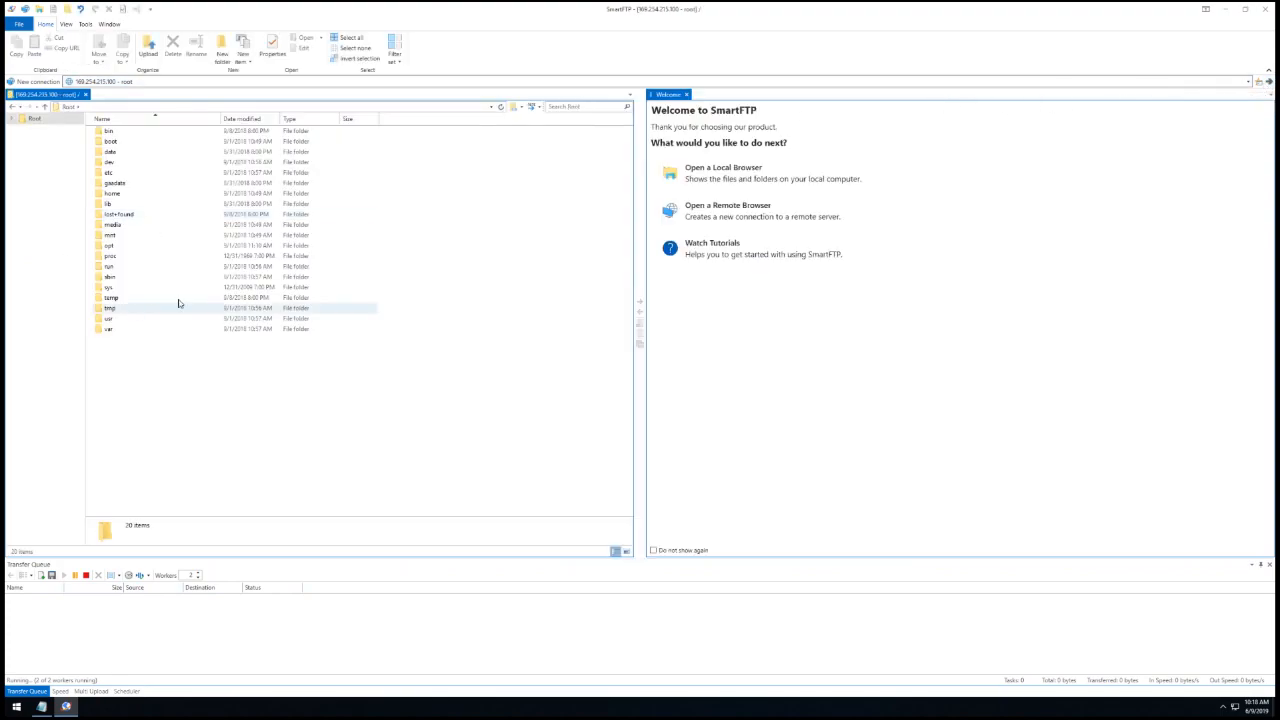
Browse down usr/sony/share/data/images to list the theme subfolders and PNG files
click(130, 318)
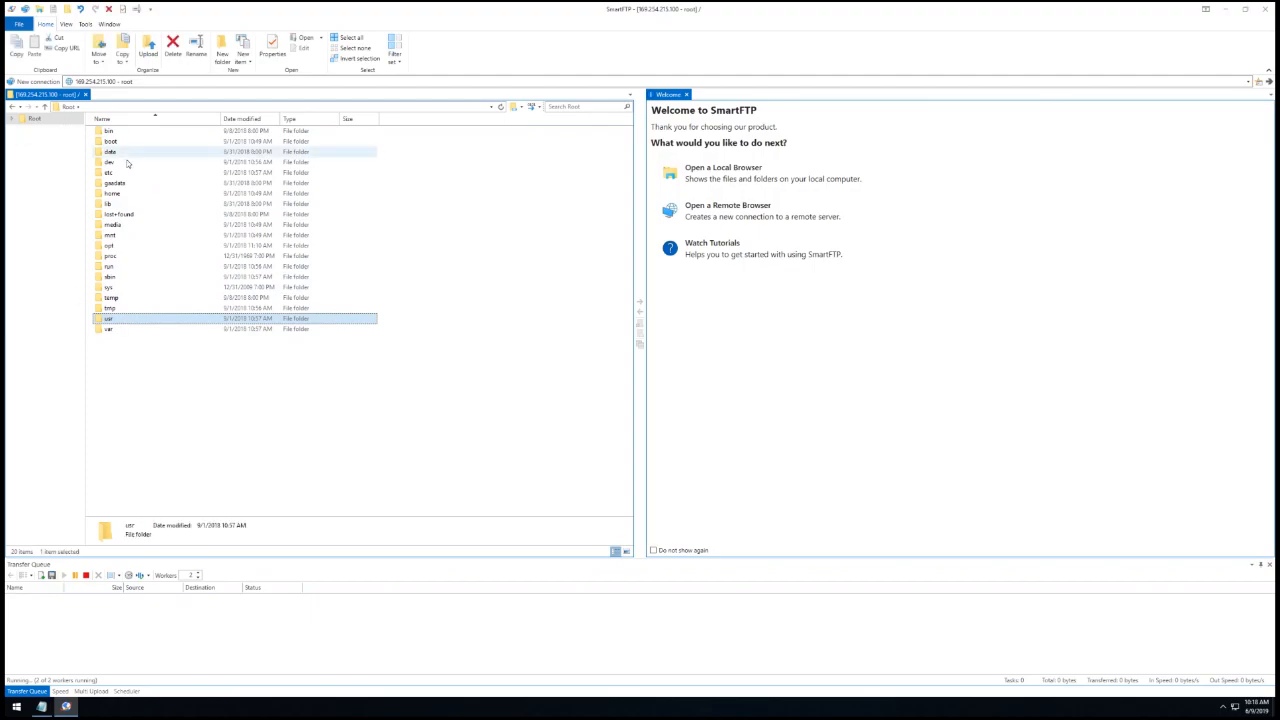
double_click(108, 318)
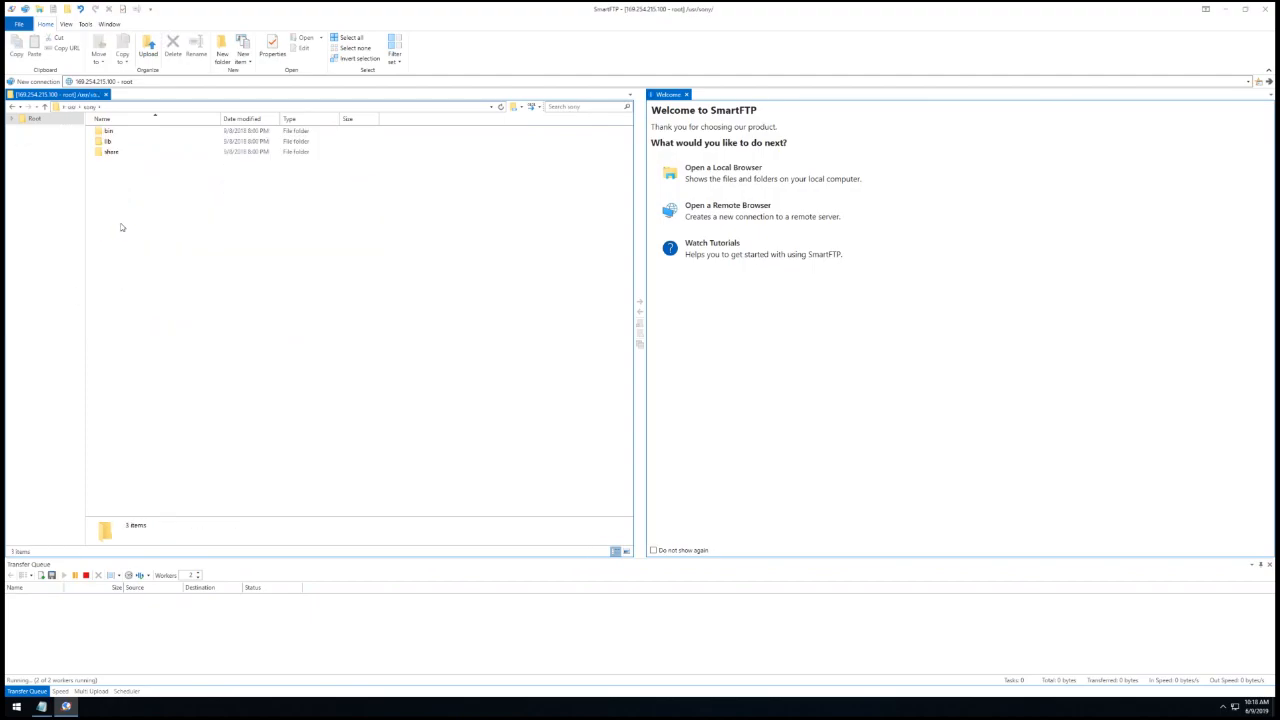
double_click(112, 152)
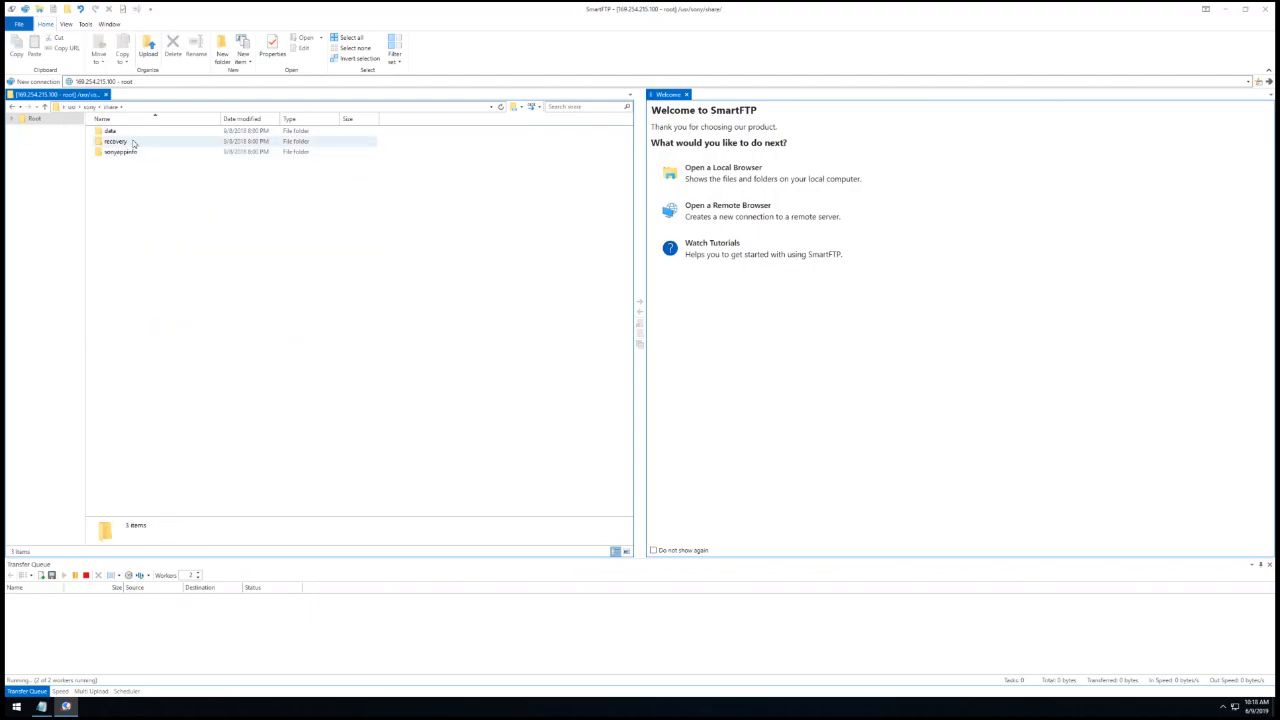
double_click(110, 132)
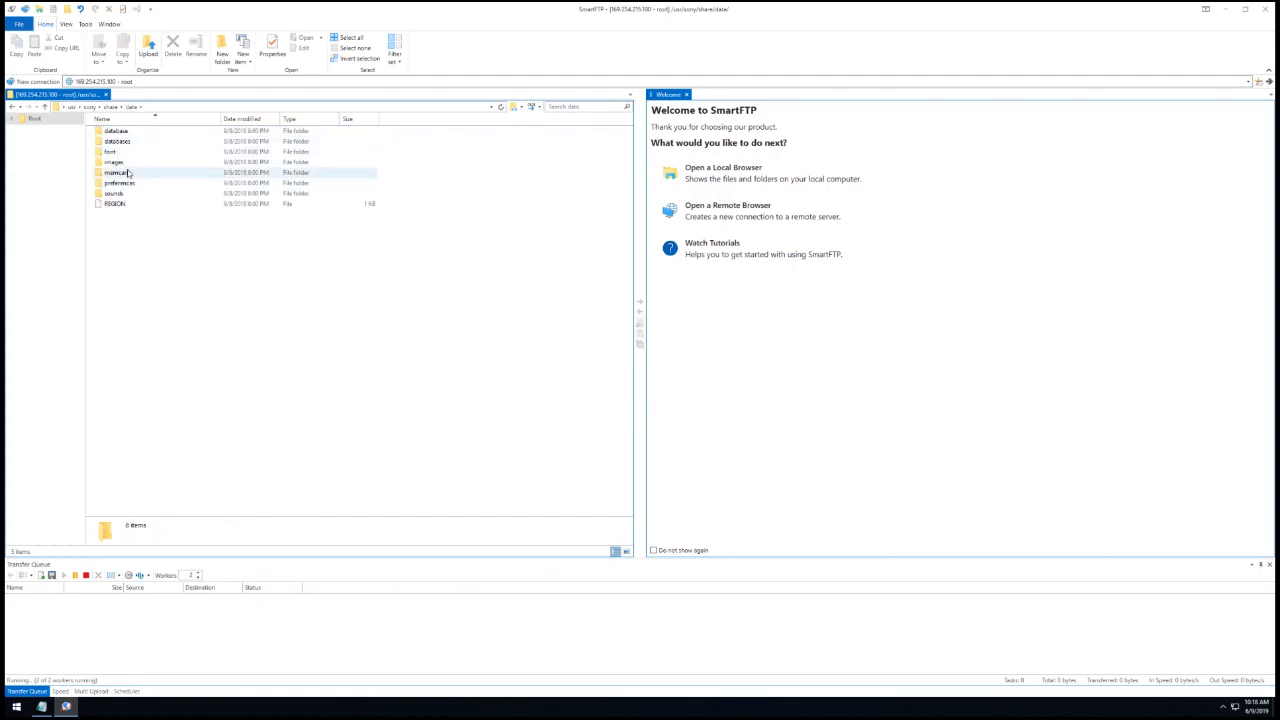
double_click(114, 162)
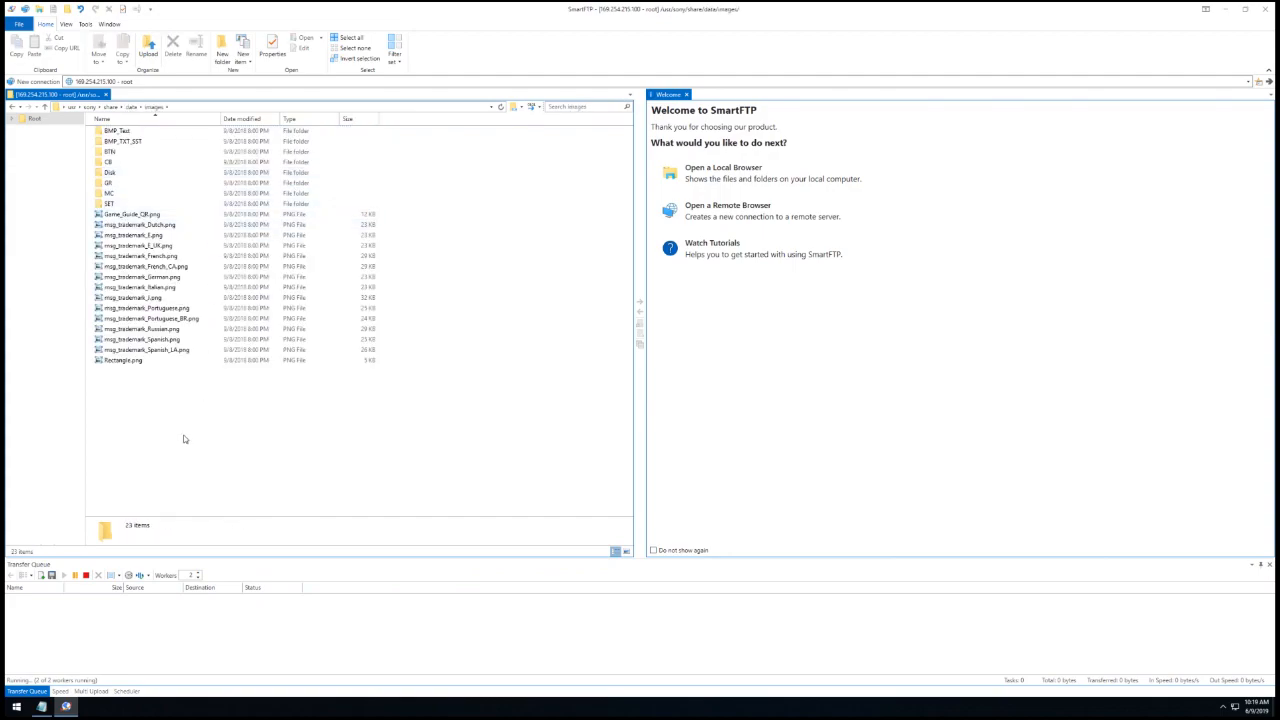
right_click(184, 438)
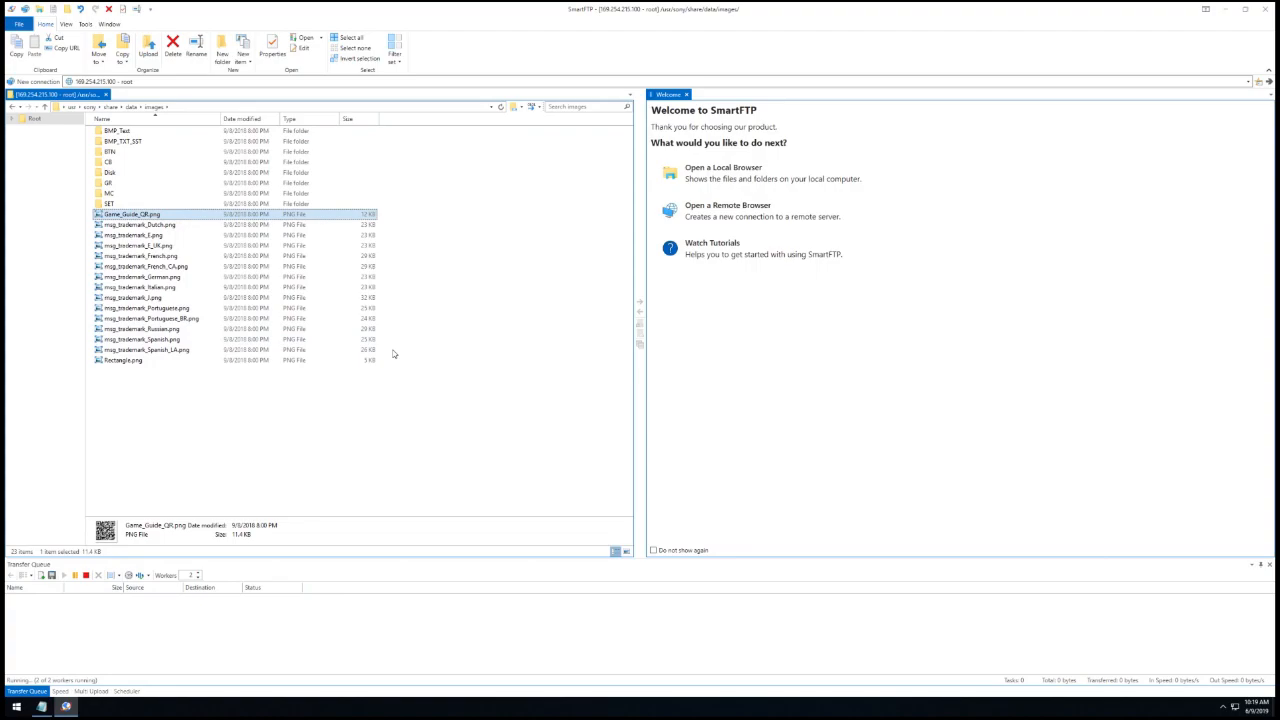
Start an SSH session in PuTTY to 169.254.215.100 on port 22 and reach the logged-in prompt
click(8, 708)
text(169.254.215.100)
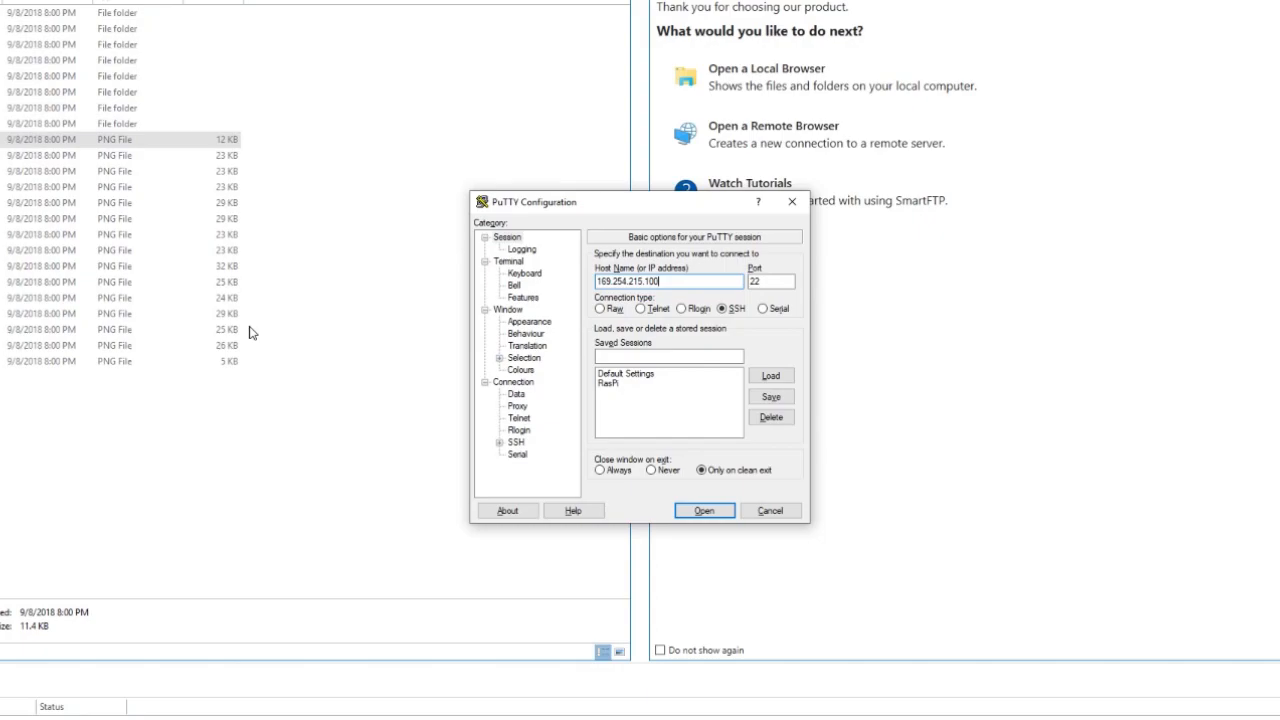
click(704, 510)
text(mount -o remount)
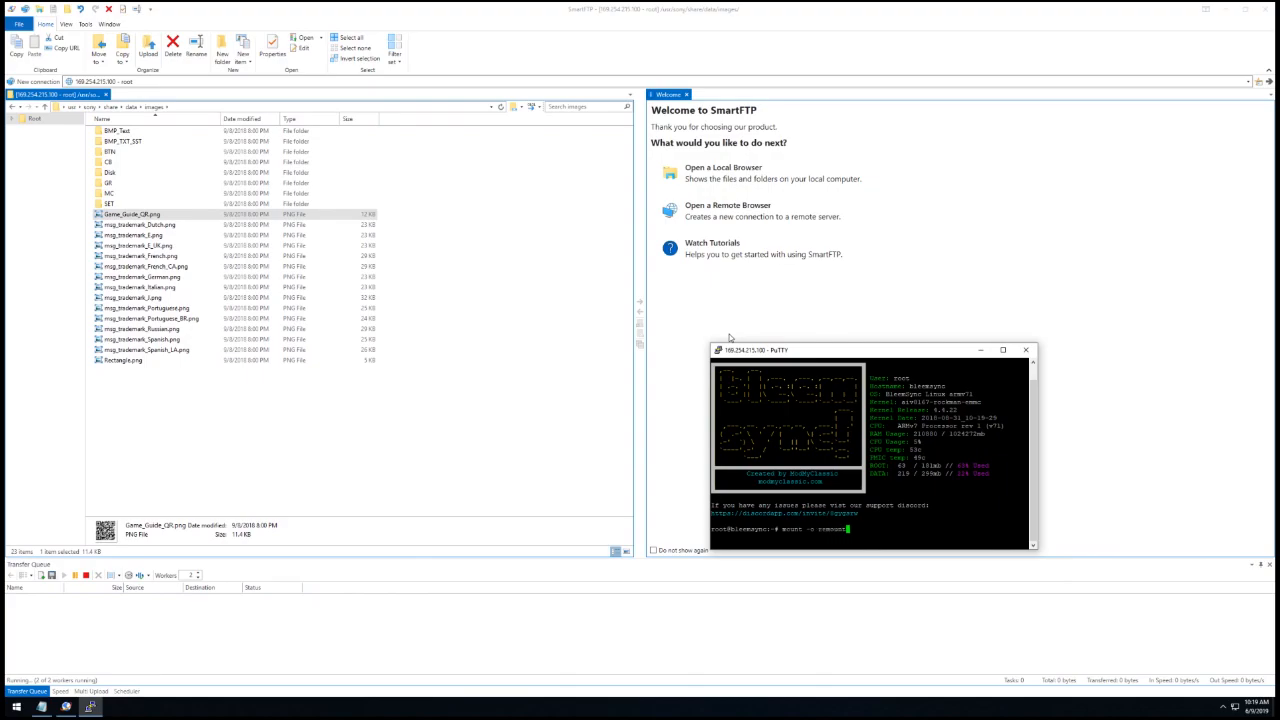
Run mount -o remount,rw / so the console's filesystem is writable
key(Return)
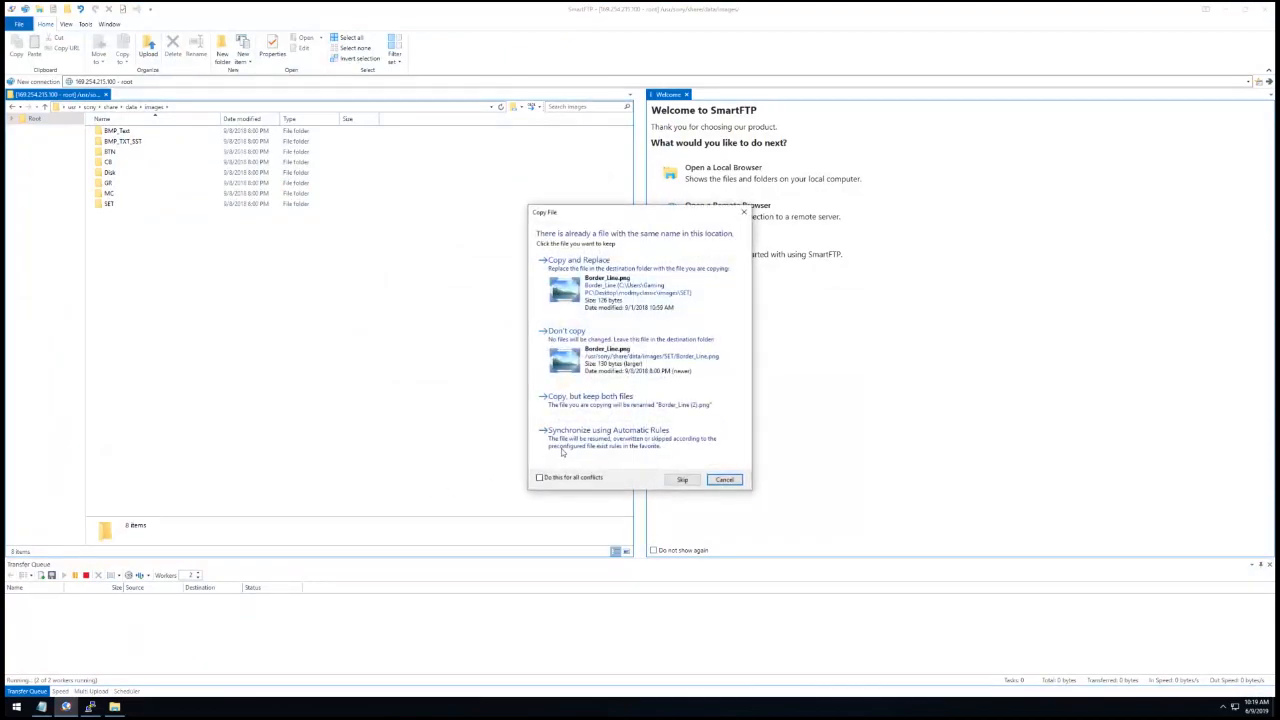
Choose Copy and Replace and upload the new PNGs, overwriting the console's theme images
click(724, 480)
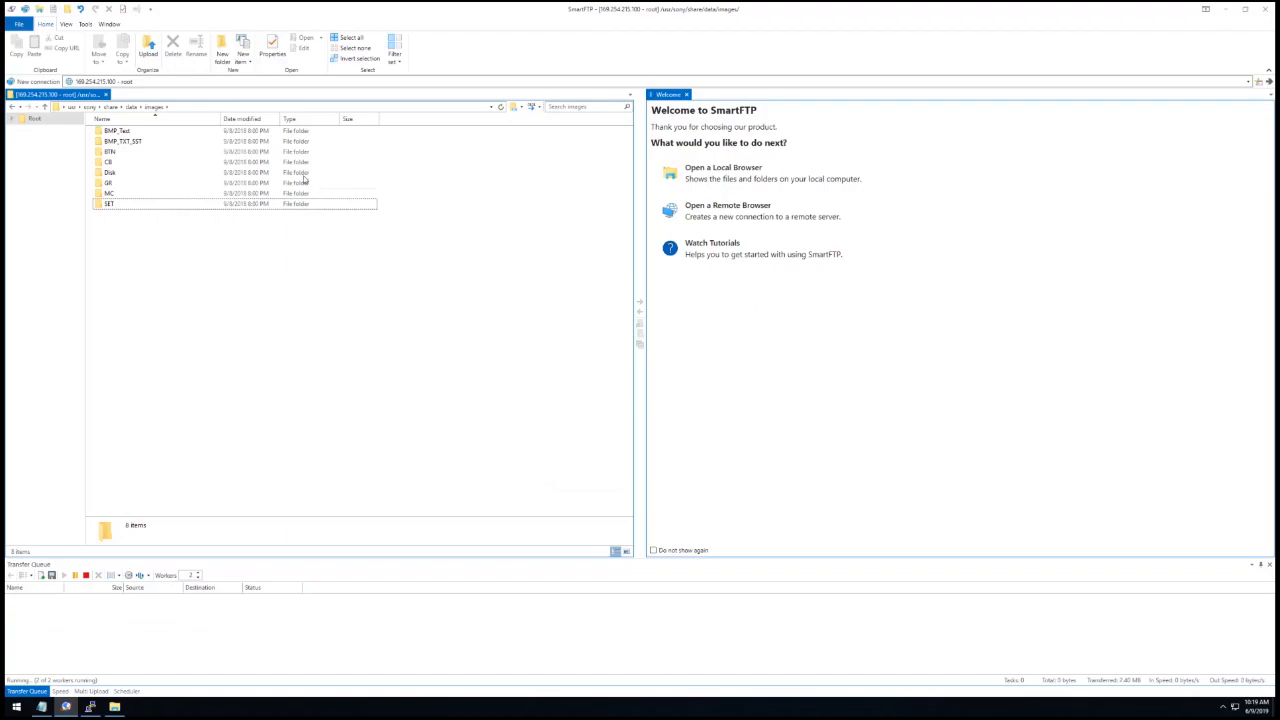
double_click(116, 132)
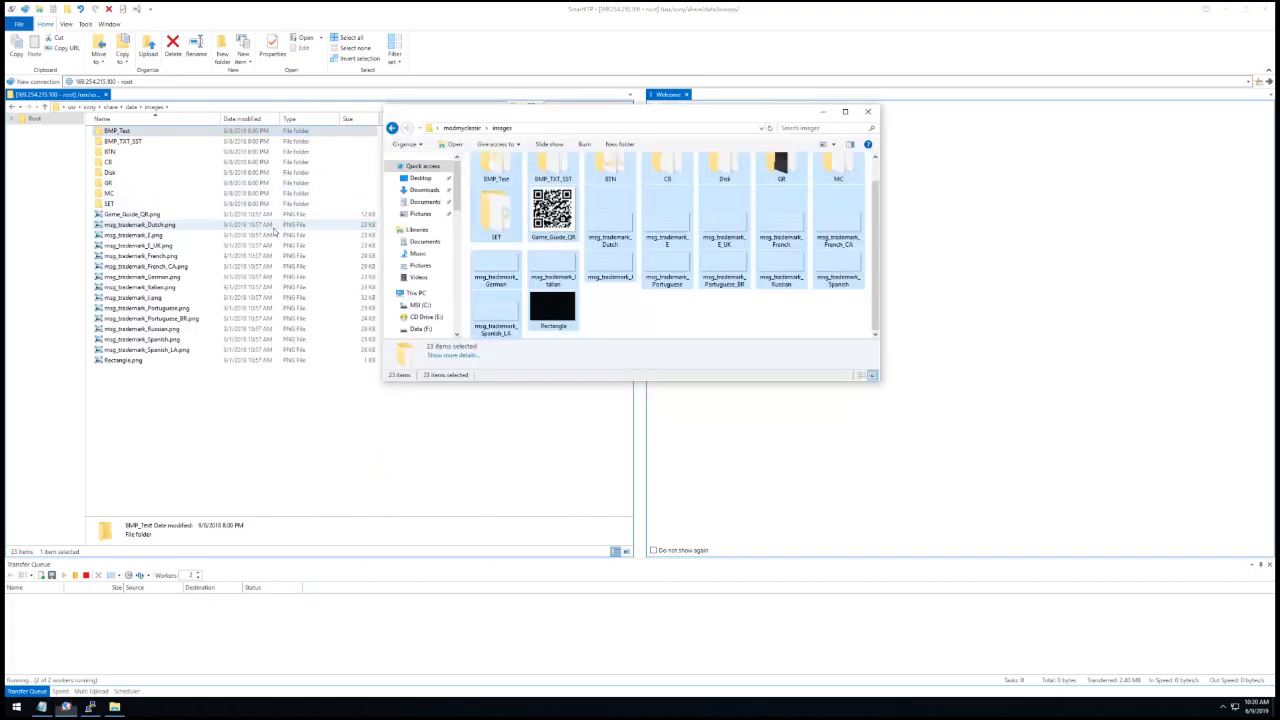
click(868, 112)
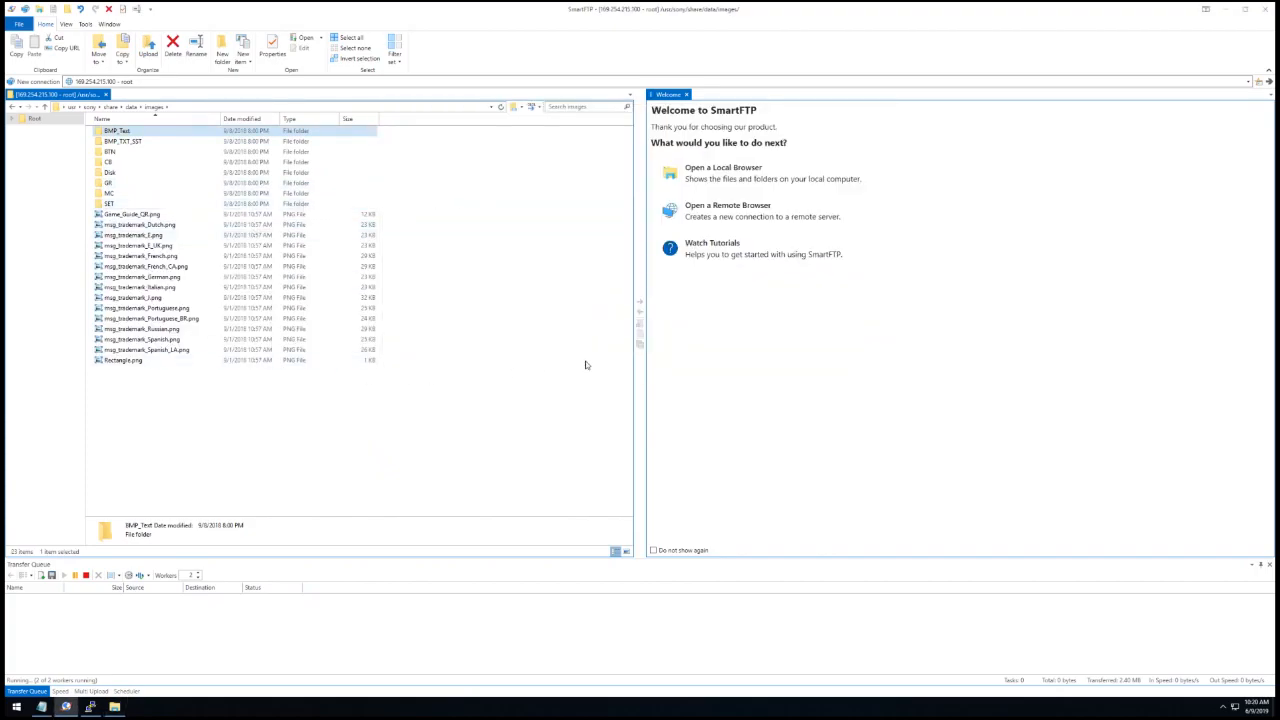